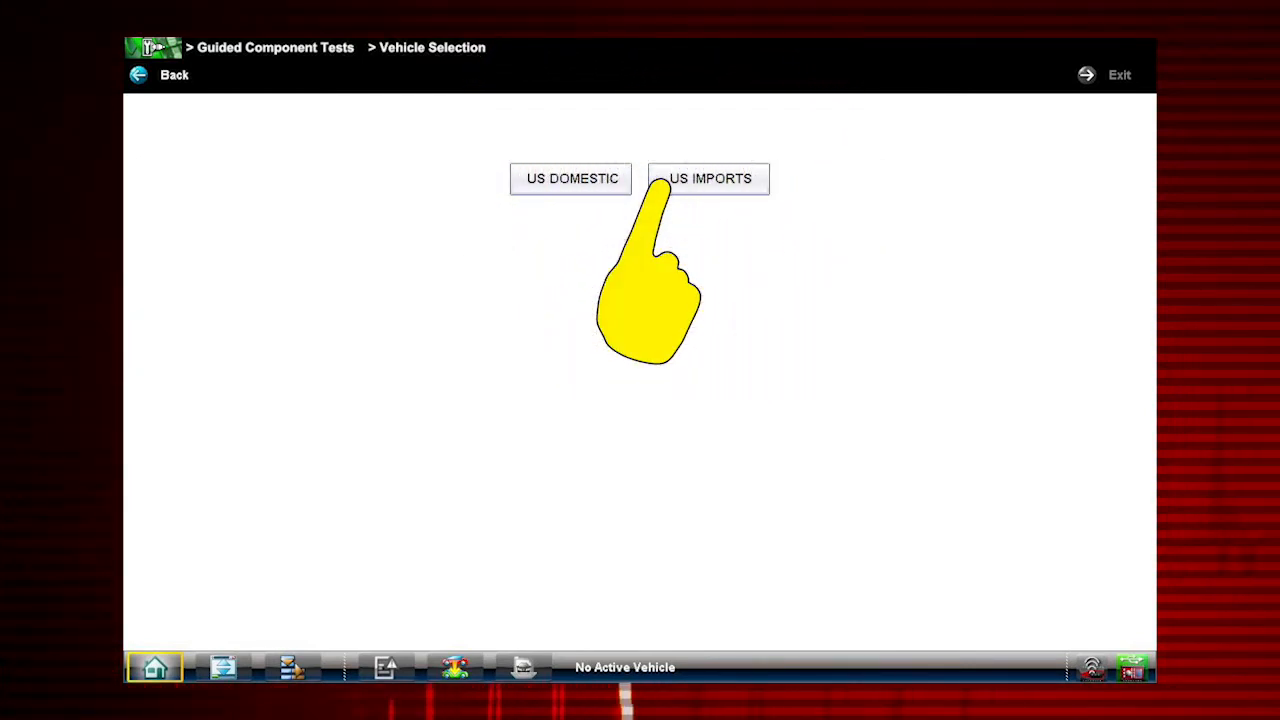
# Select US Imports, BMW, 2012, 328i with the 3.0L (N52KP) engine and confirm loading.
pyautogui.click(708, 178)
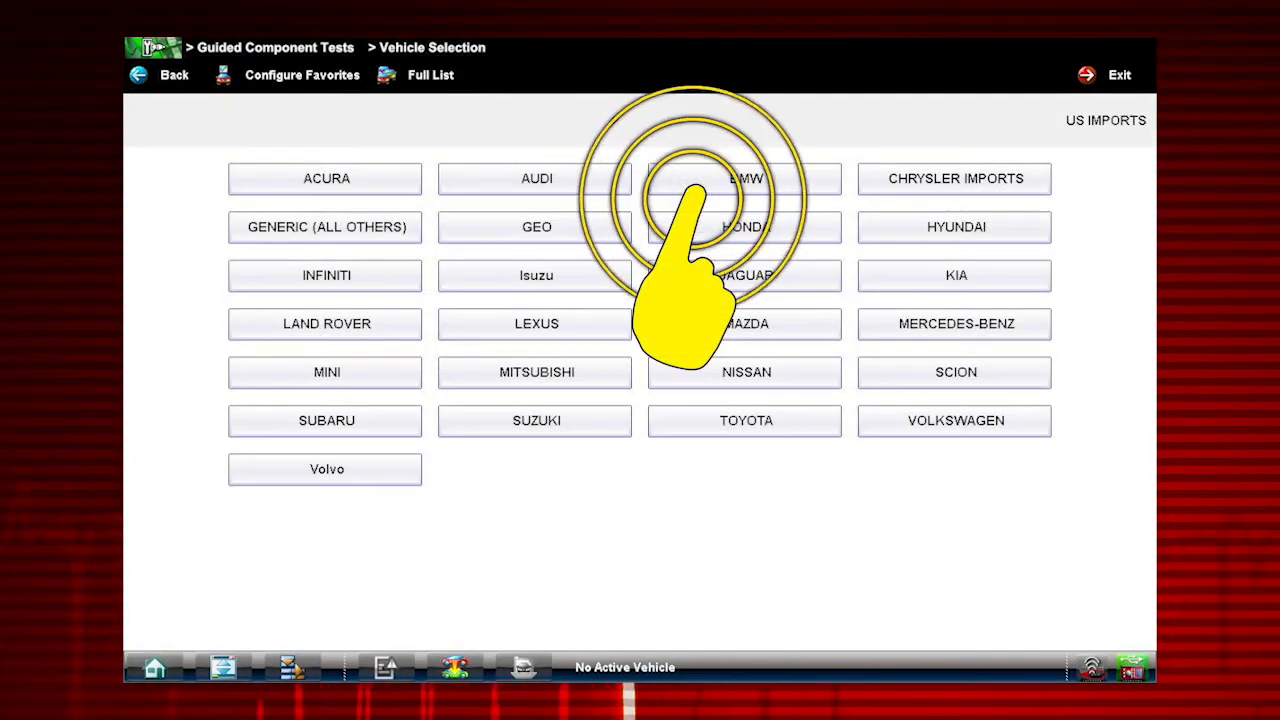
pyautogui.click(744, 178)
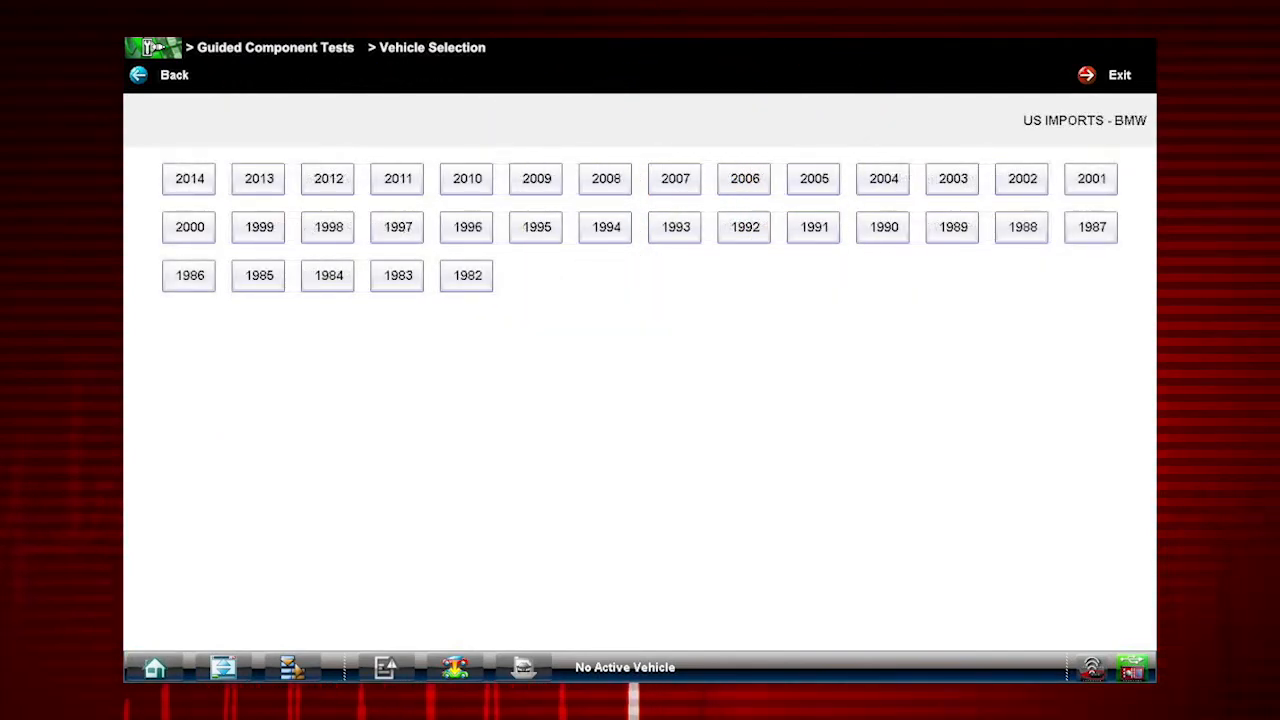
pyautogui.click(328, 275)
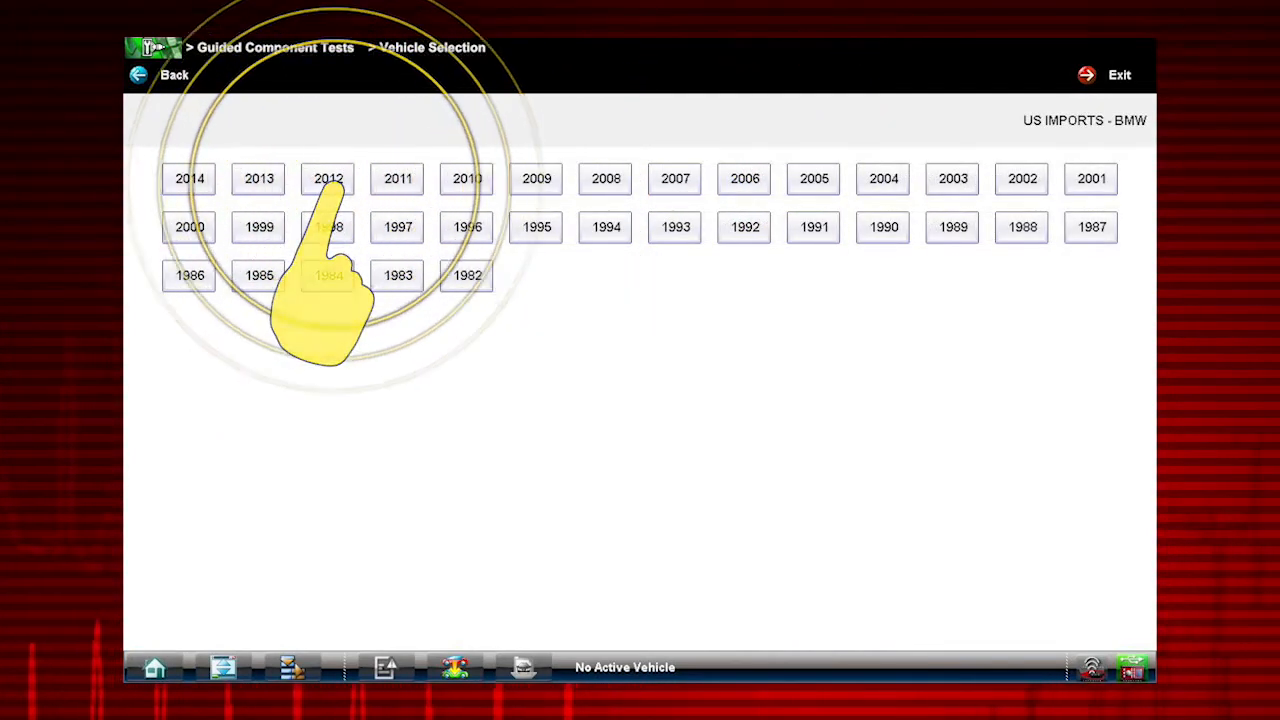
pyautogui.click(328, 178)
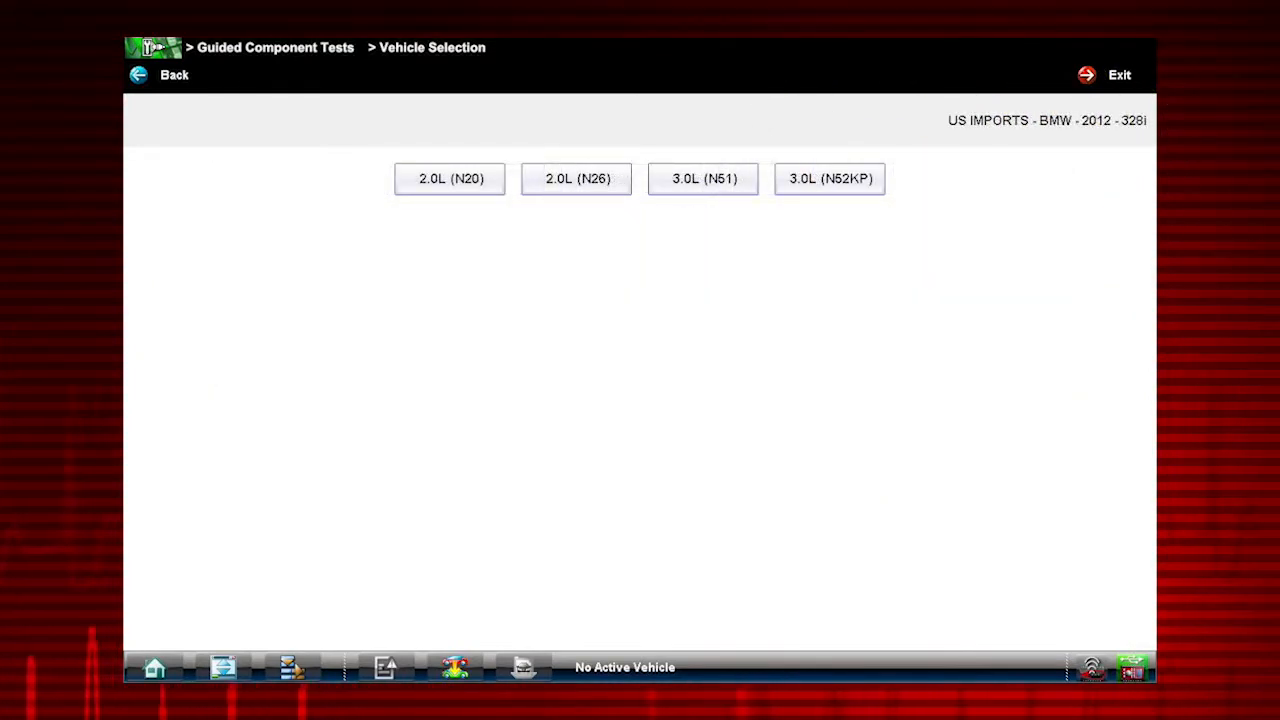
pyautogui.click(830, 178)
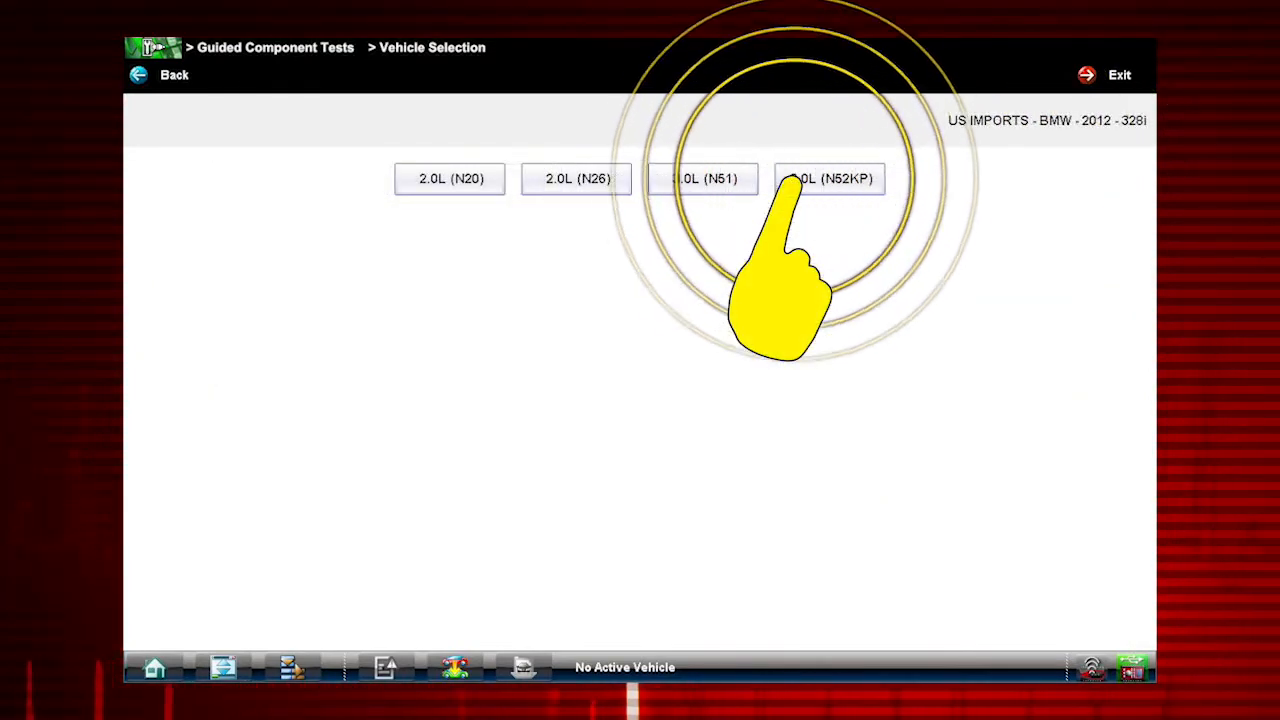
pyautogui.click(829, 178)
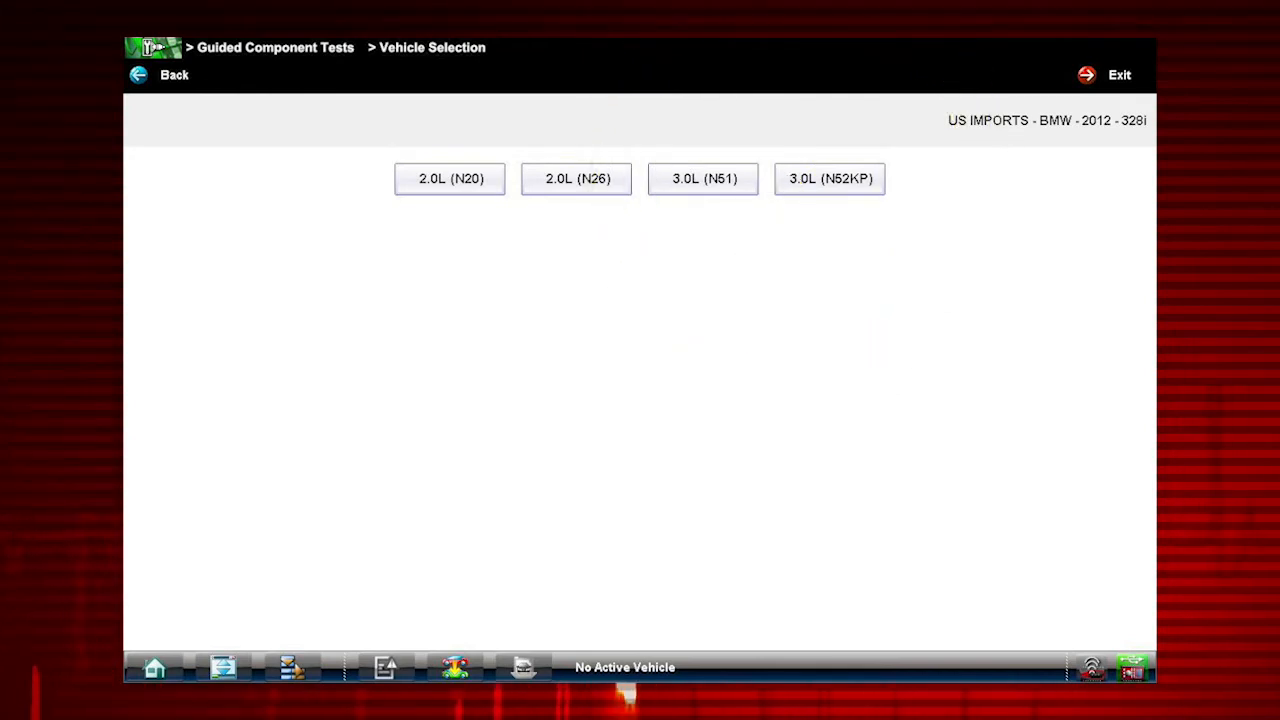
pyautogui.click(830, 178)
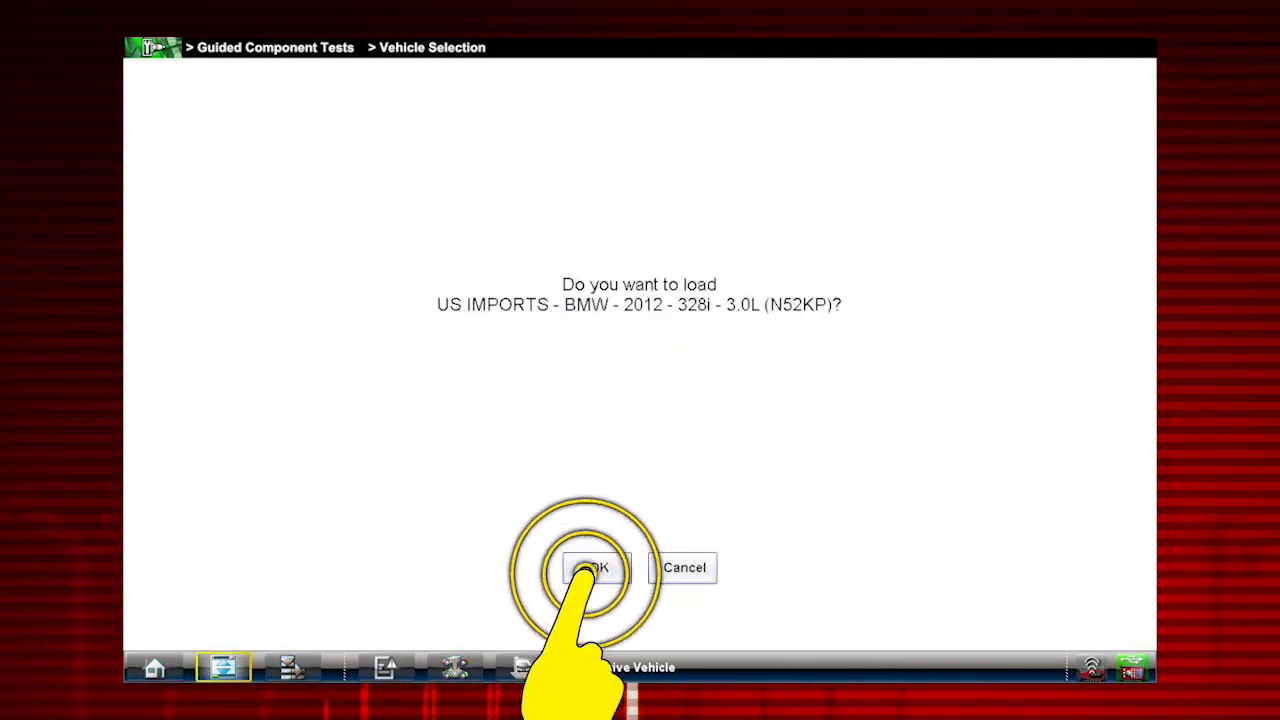
pyautogui.click(597, 567)
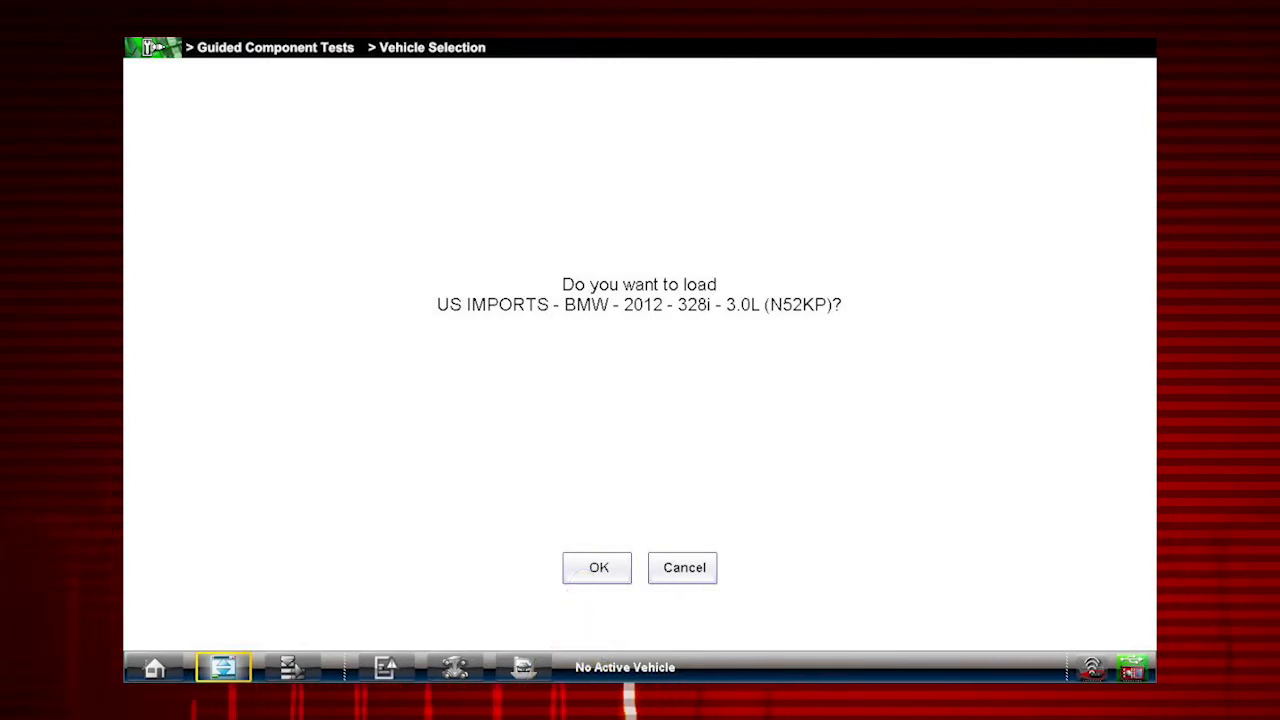
pyautogui.click(597, 567)
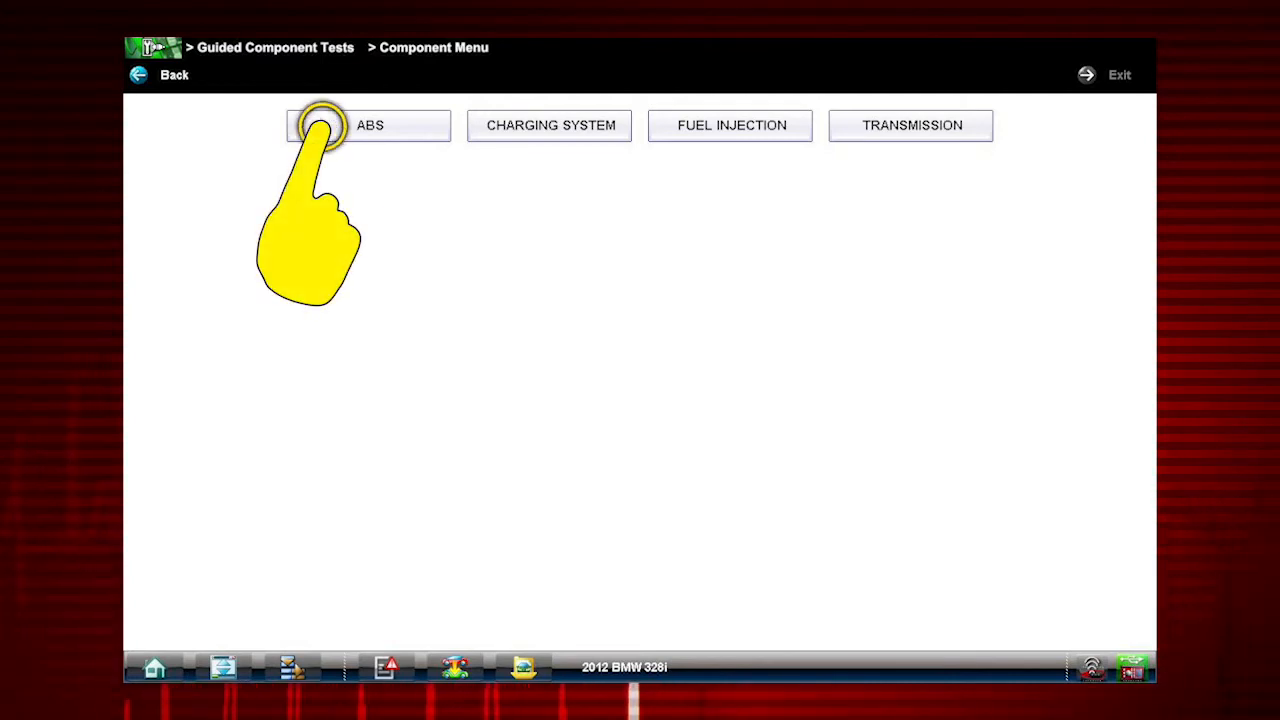
# Go to ABS in the Component Menu and choose Wheel Speed Sensors.
pyautogui.click(368, 125)
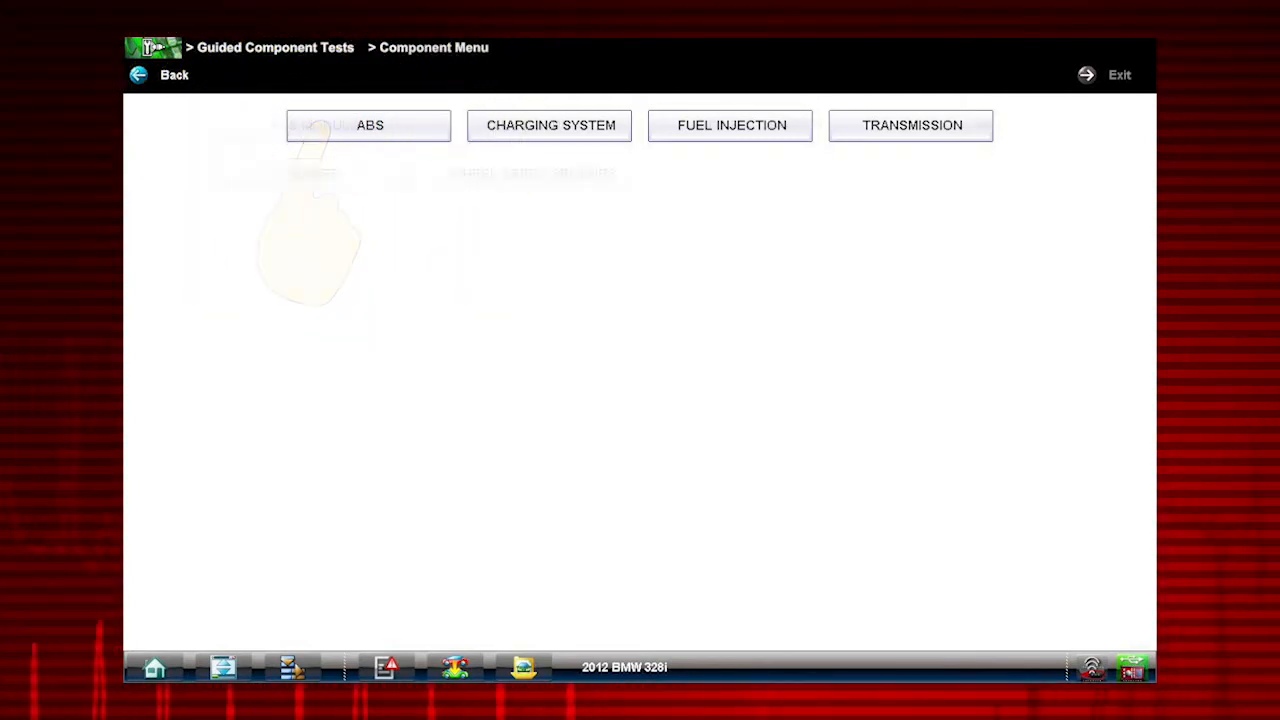
pyautogui.click(369, 125)
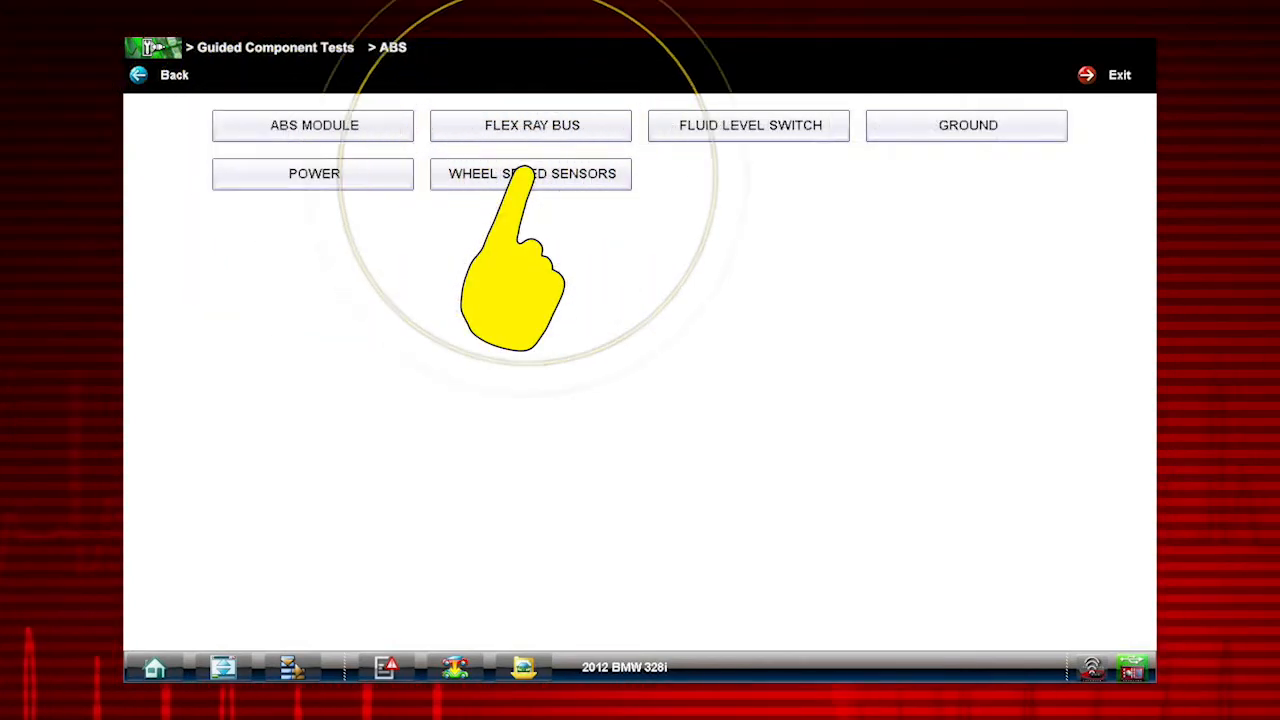
pyautogui.click(531, 173)
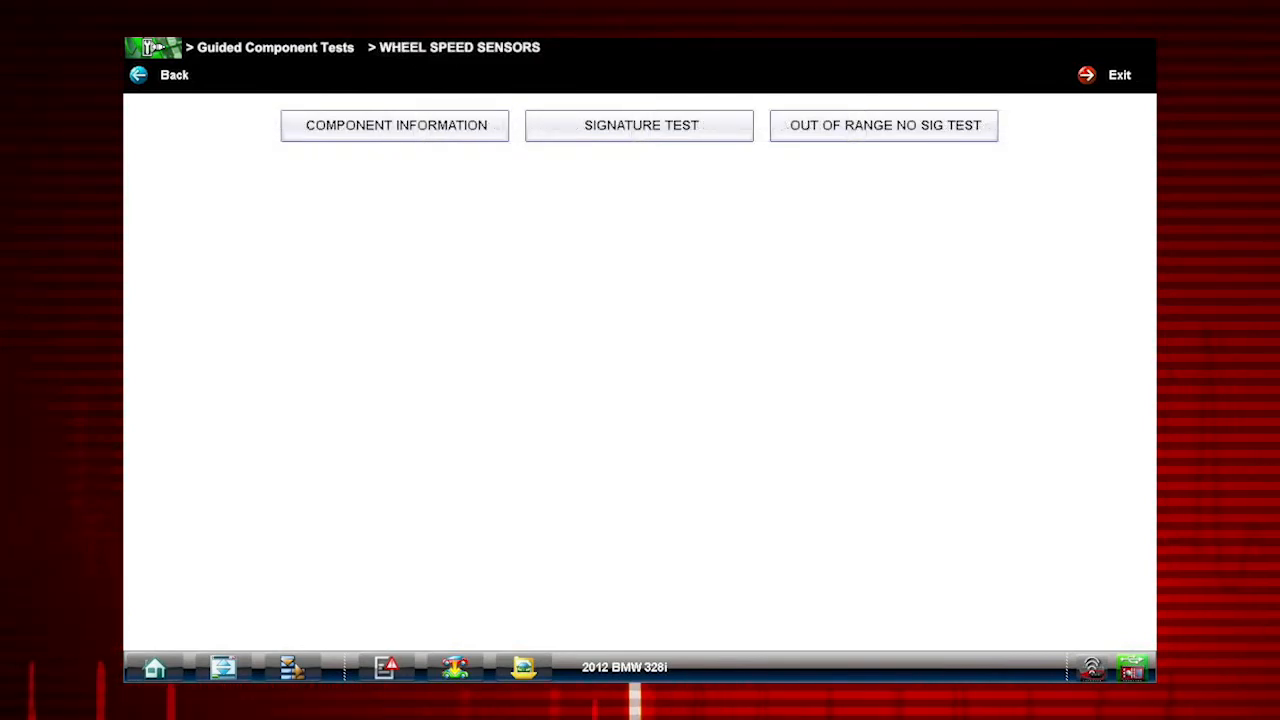
pyautogui.click(394, 125)
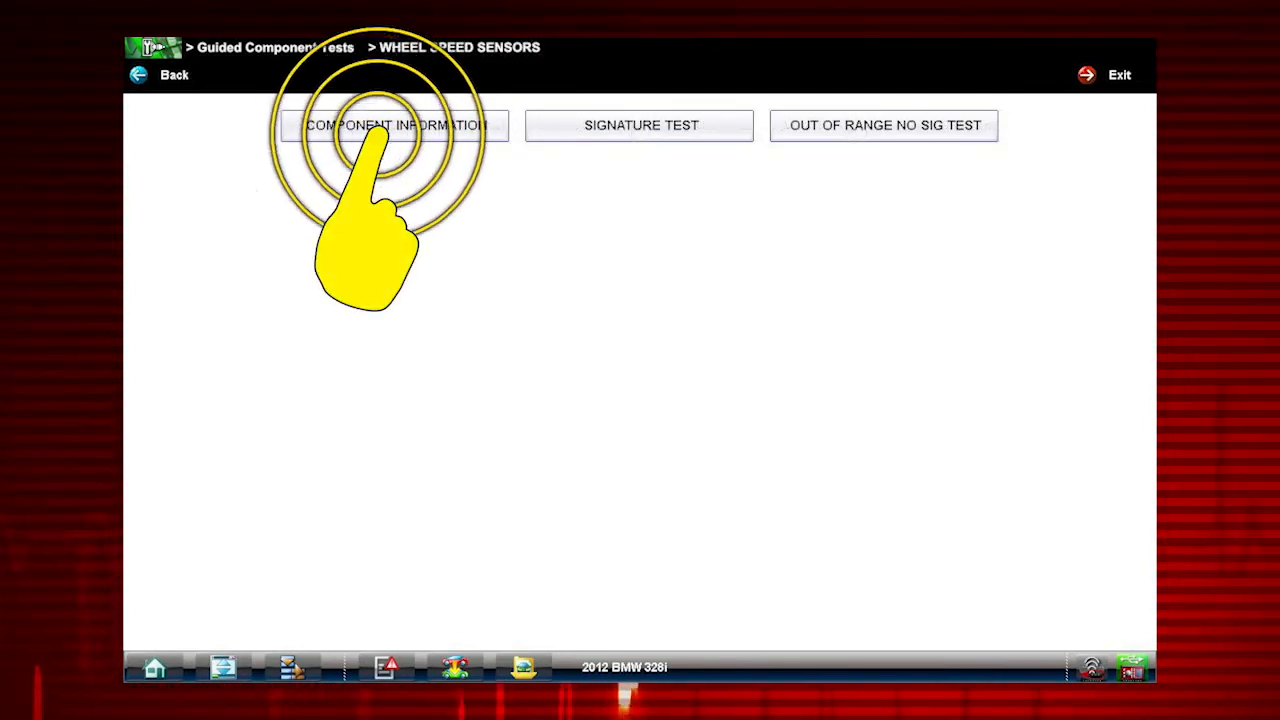
pyautogui.click(394, 125)
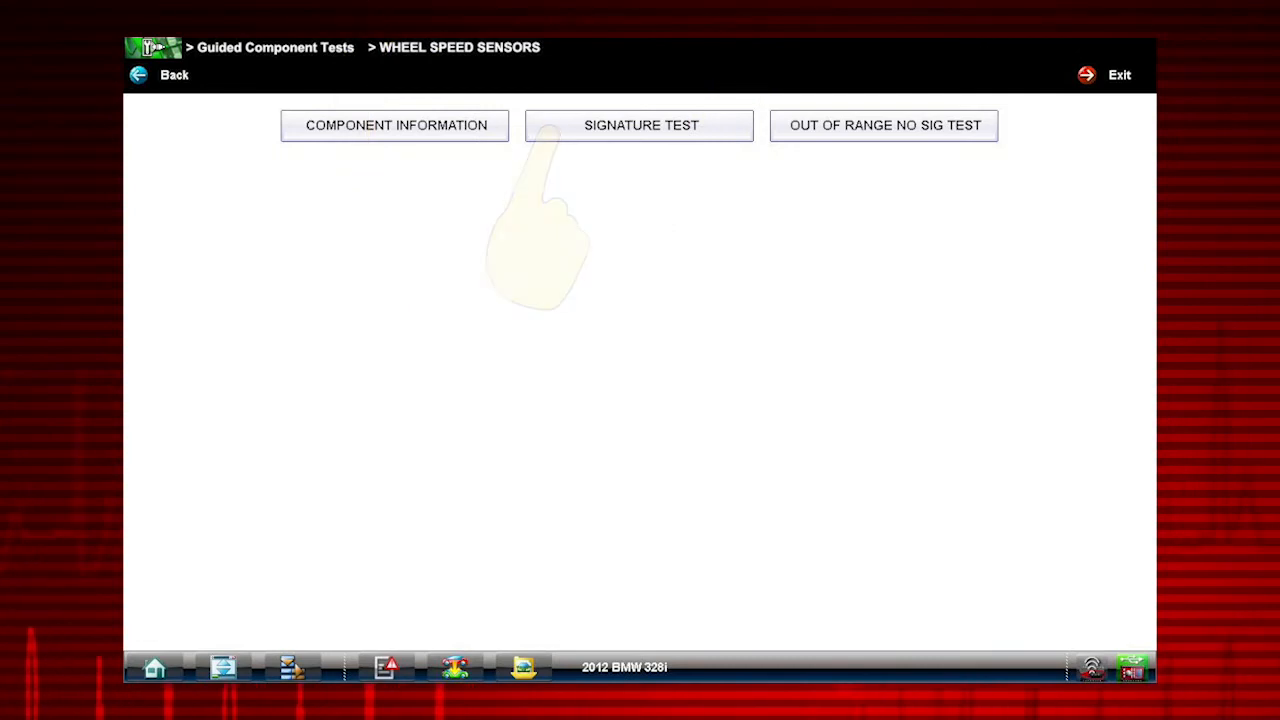
# Choose Signature Test, review the pin list and example waveform, then launch the lab scope.
pyautogui.click(640, 125)
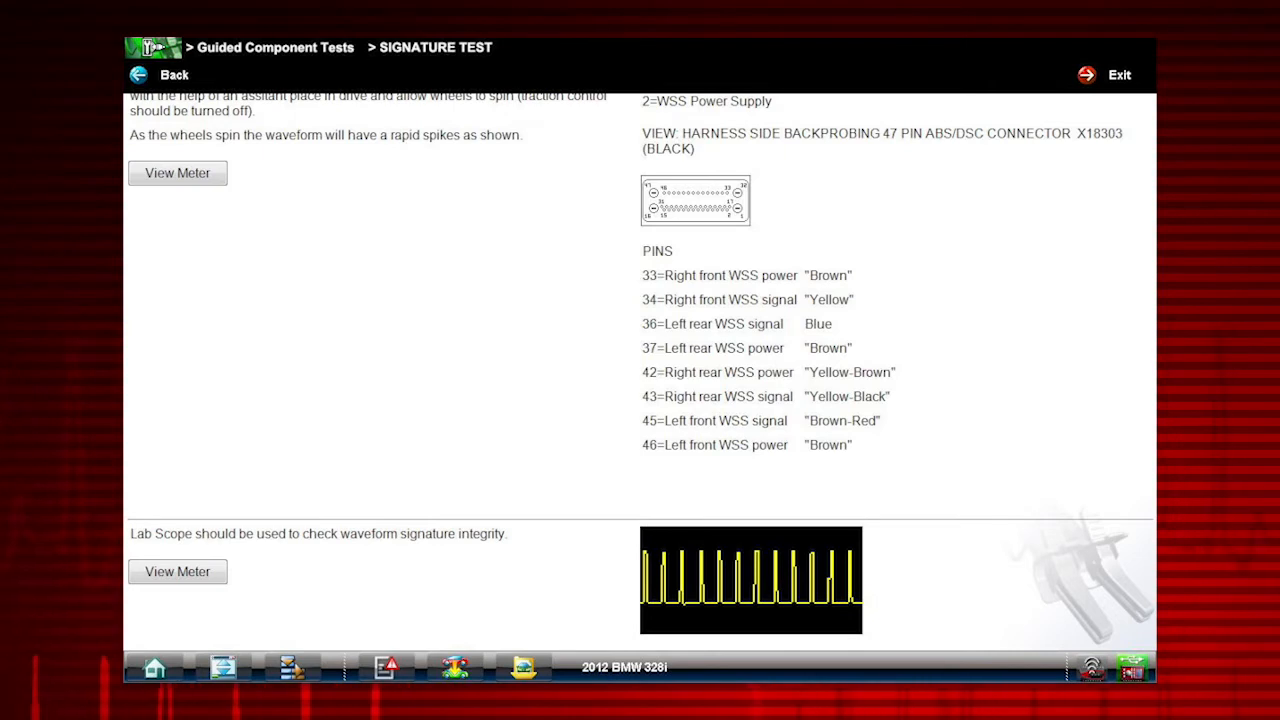
pyautogui.click(177, 571)
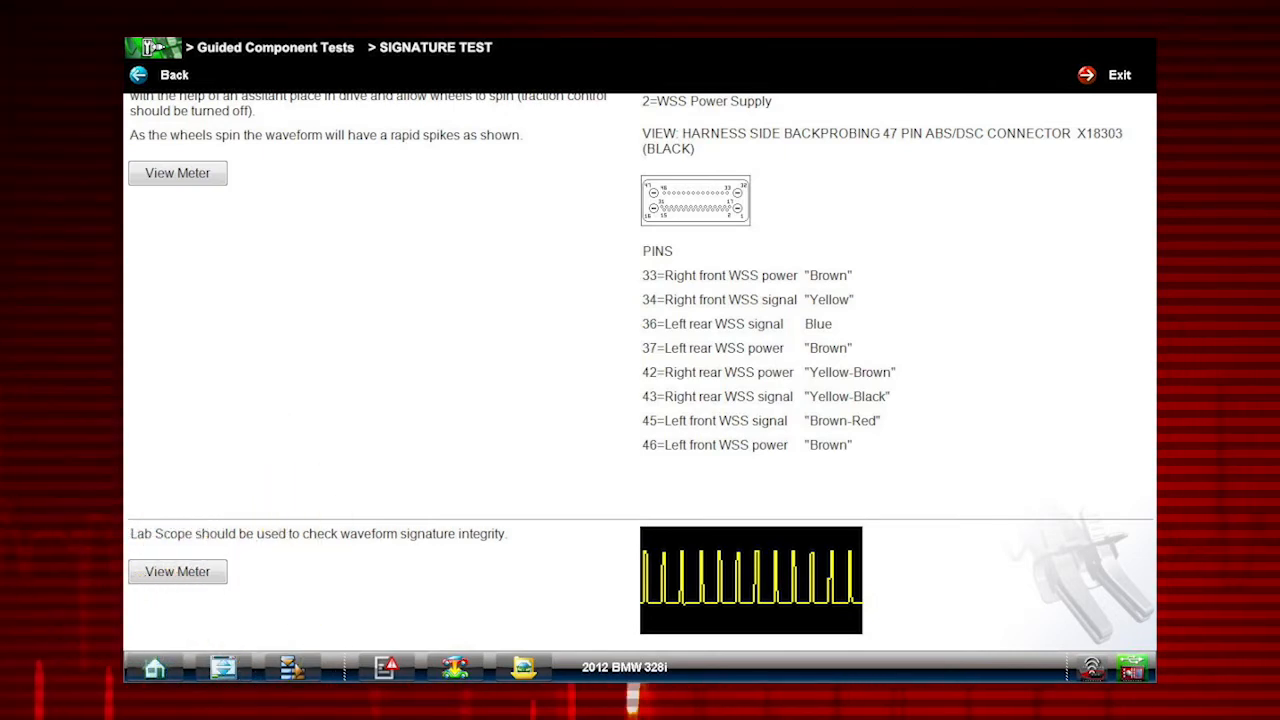
pyautogui.click(177, 571)
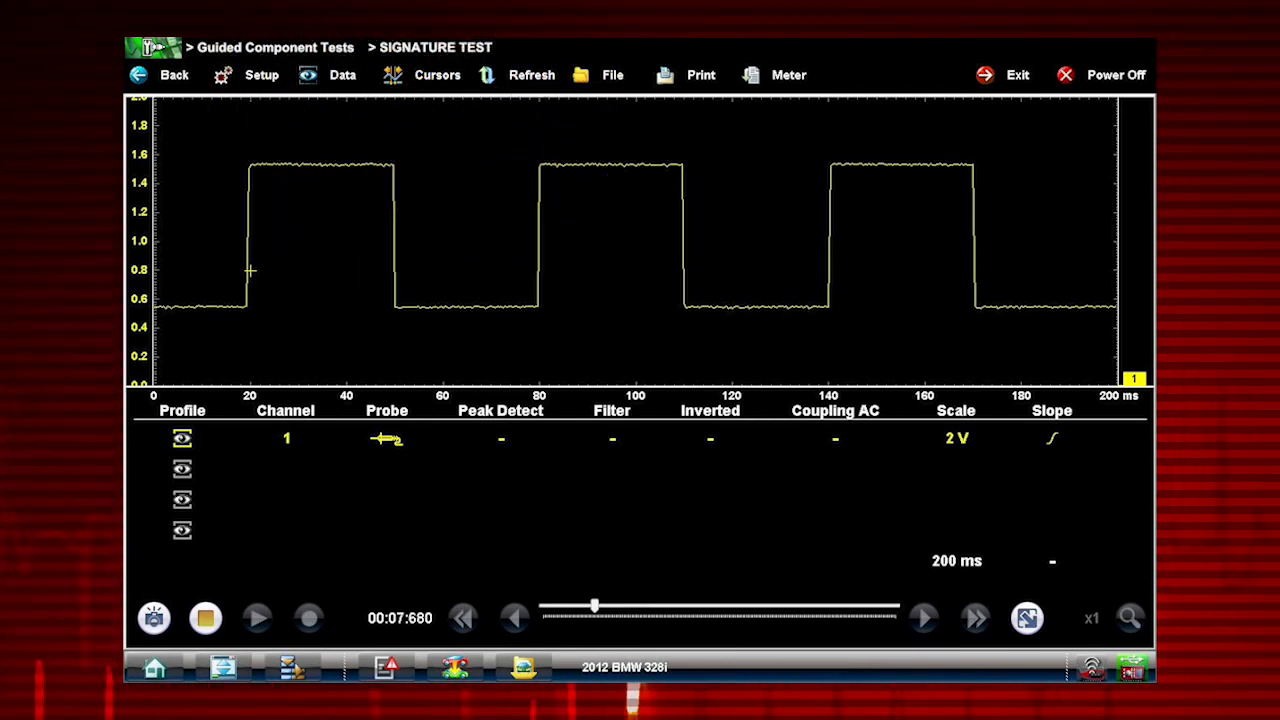
# Place Cursor 1 and Cursor 2 one cycle apart, reading 60.80 ms and 16.45 Hz in detail view.
pyautogui.click(437, 74)
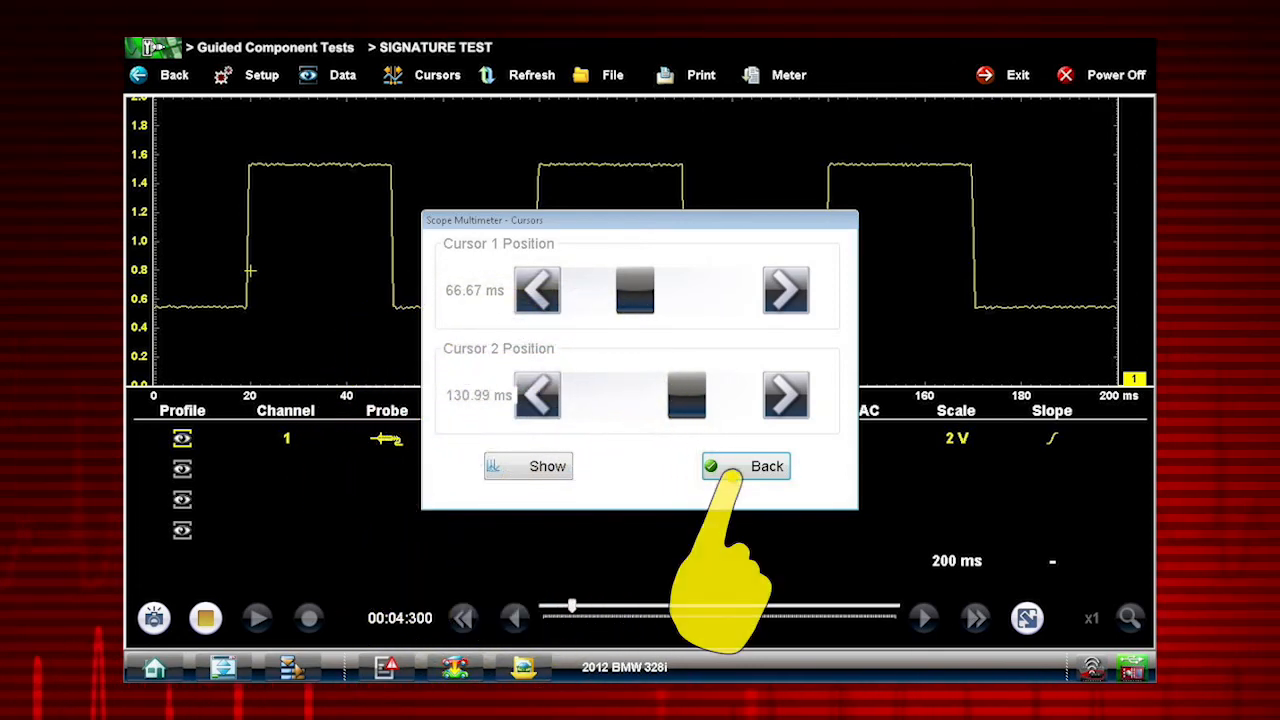
pyautogui.click(745, 466)
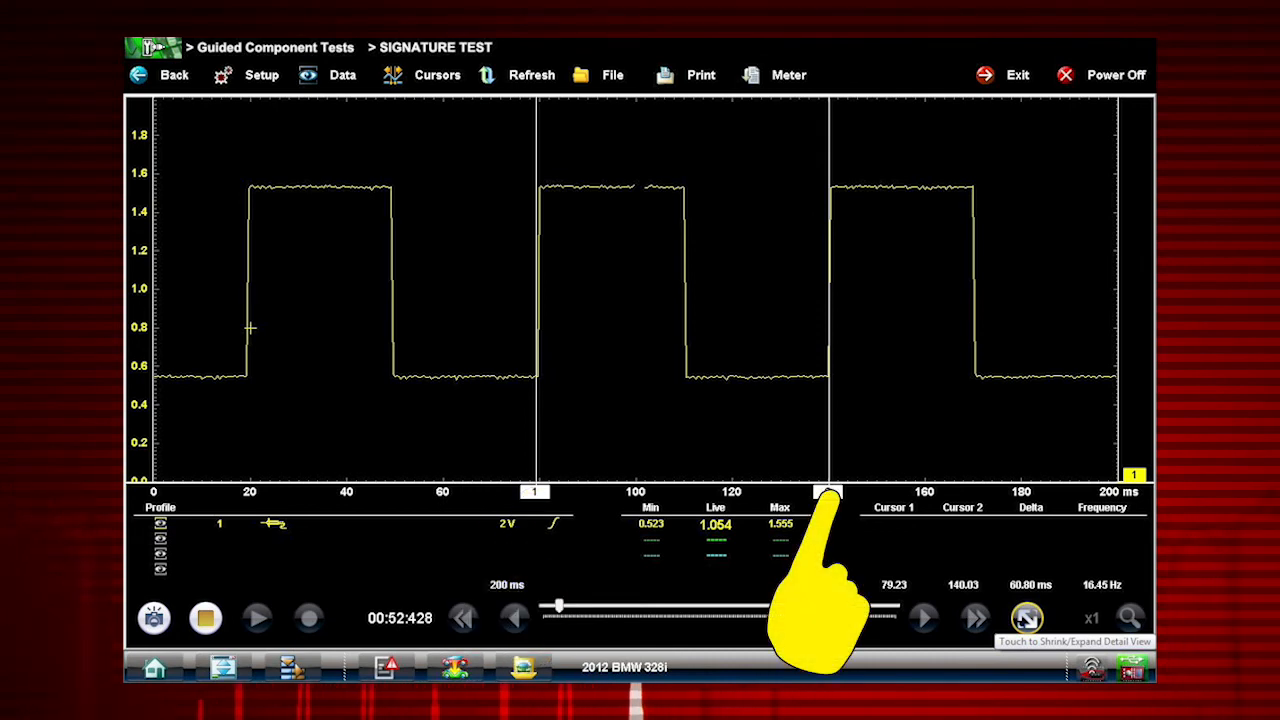
pyautogui.click(1027, 617)
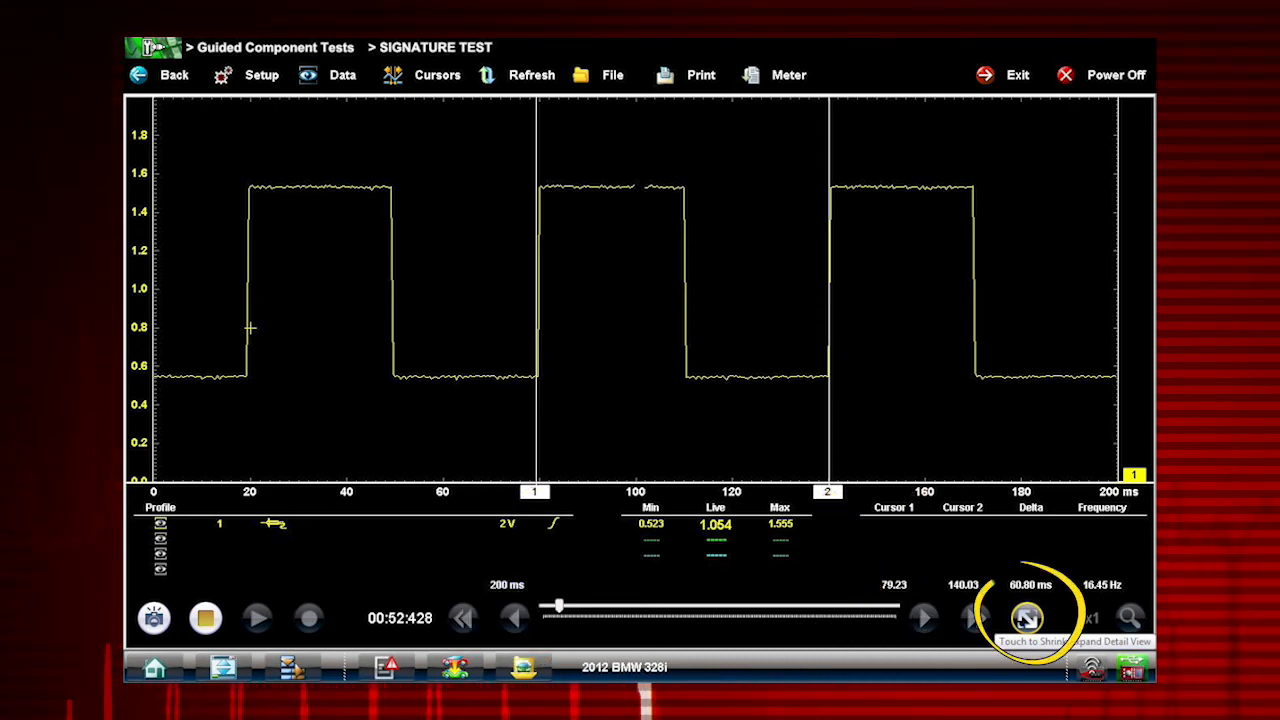